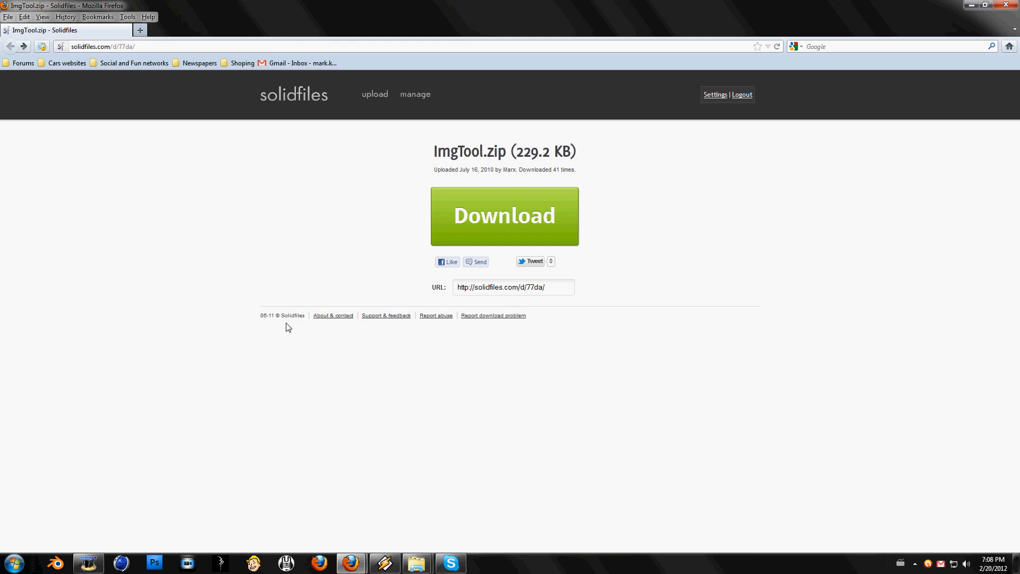
Download ImgTool.zip from Solidfiles and save it to the Downloads folder.
double_click(497, 288)
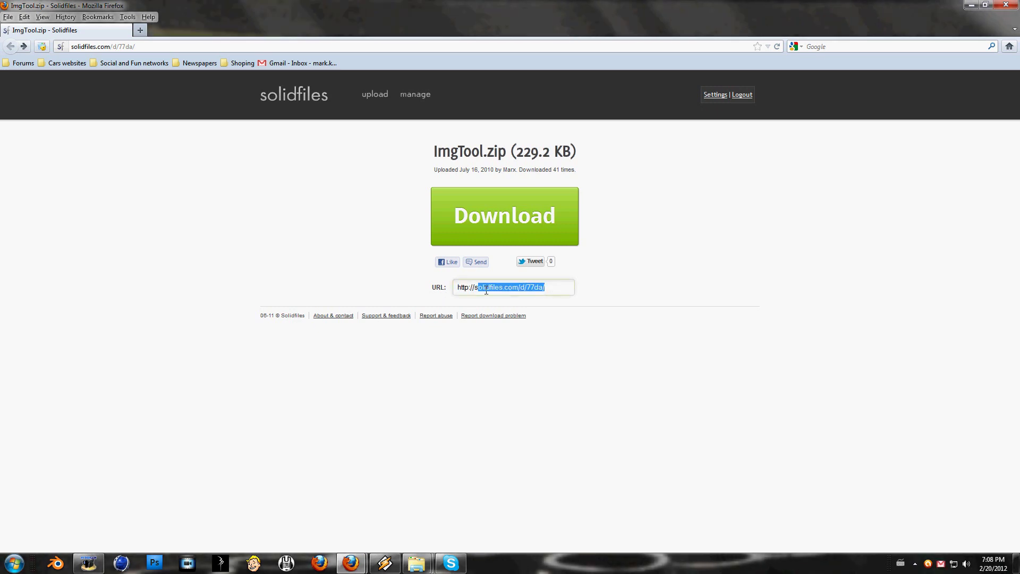
click(401, 343)
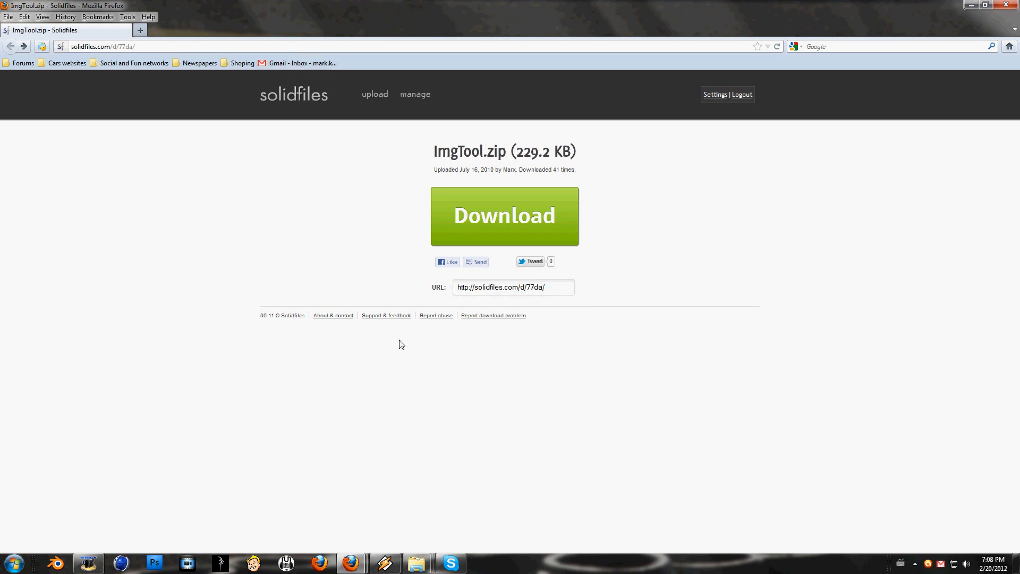
mouse_move(624, 236)
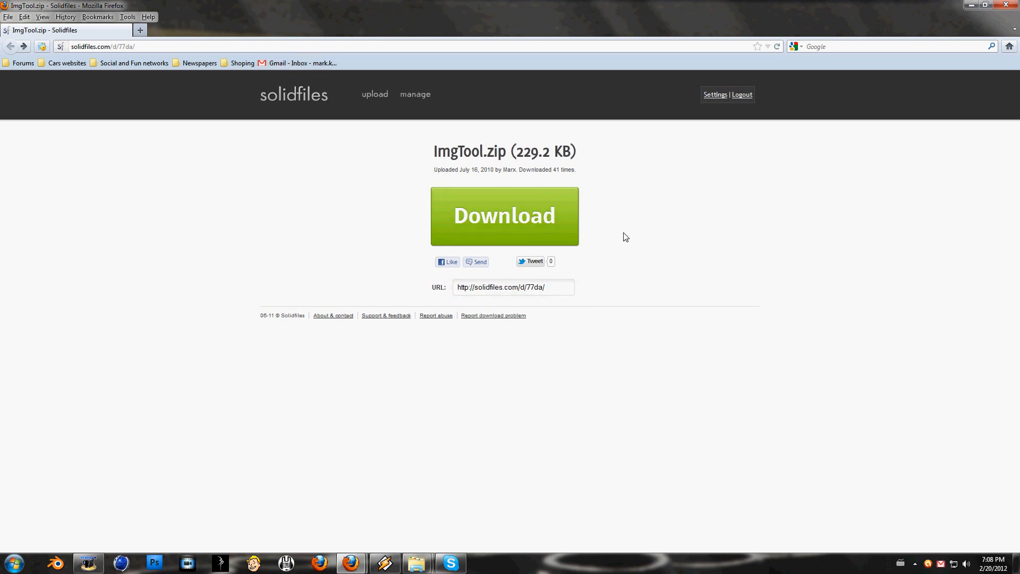
mouse_move(496, 240)
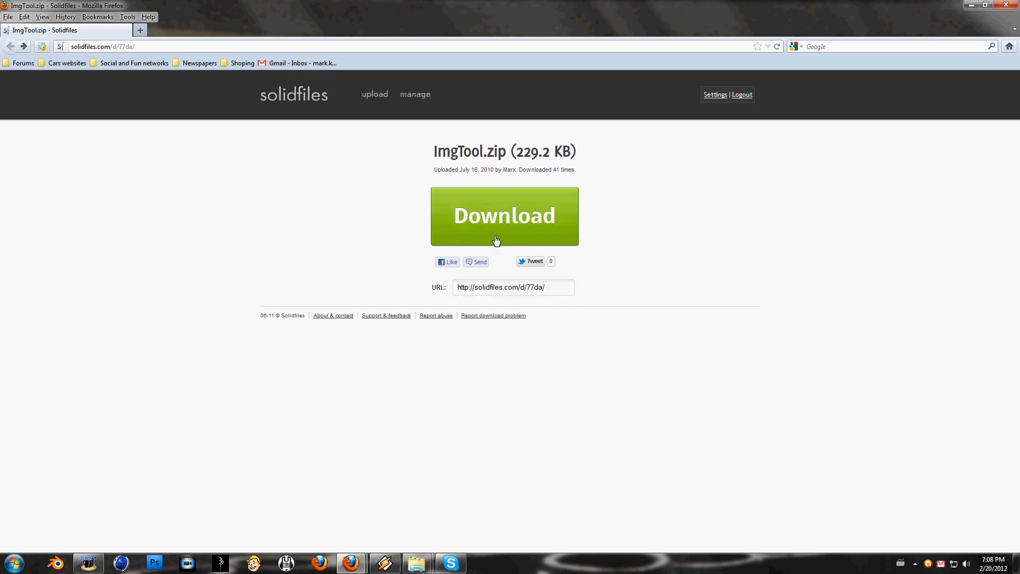
mouse_move(540, 267)
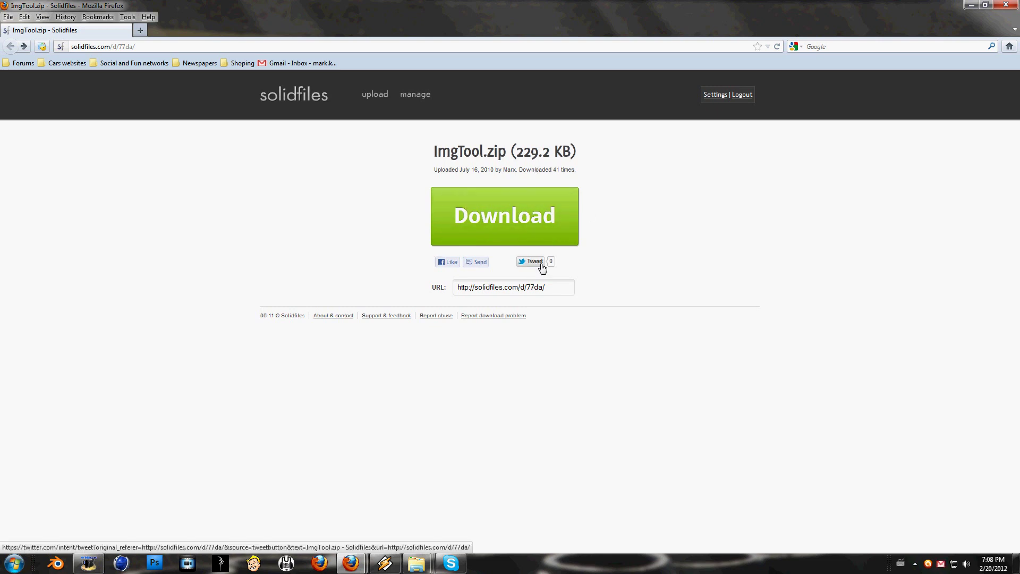
mouse_move(510, 230)
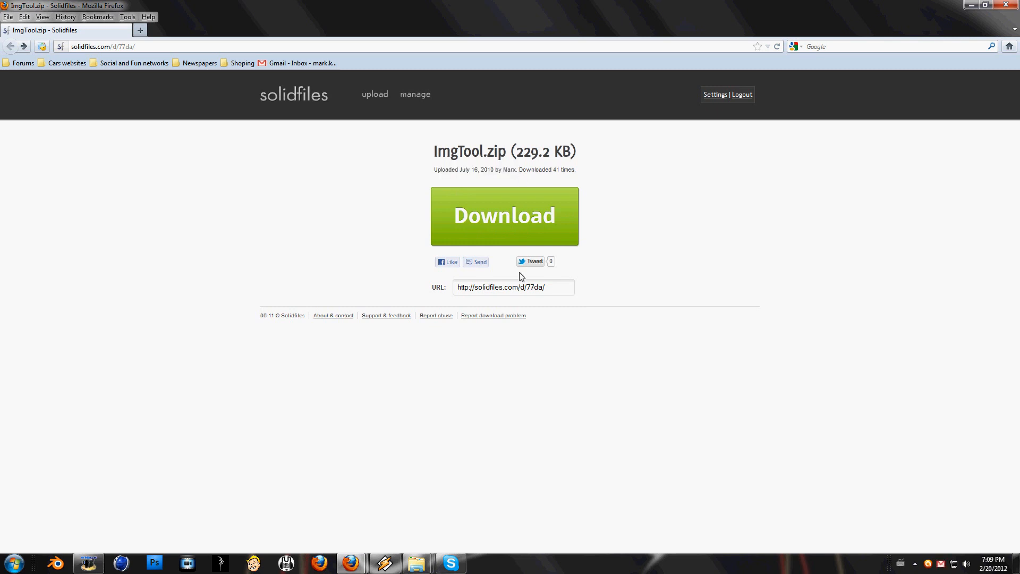
click(504, 216)
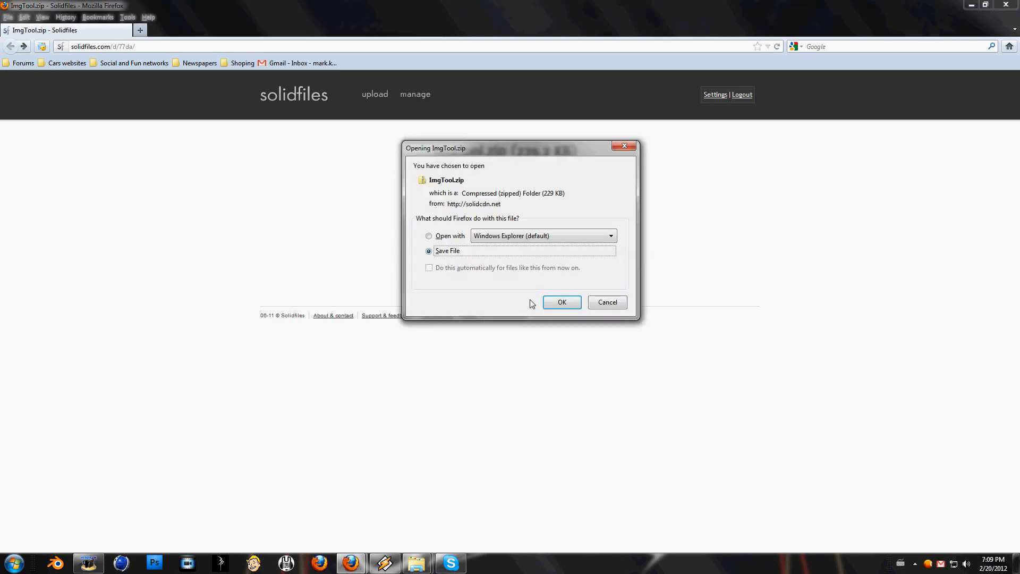
click(562, 302)
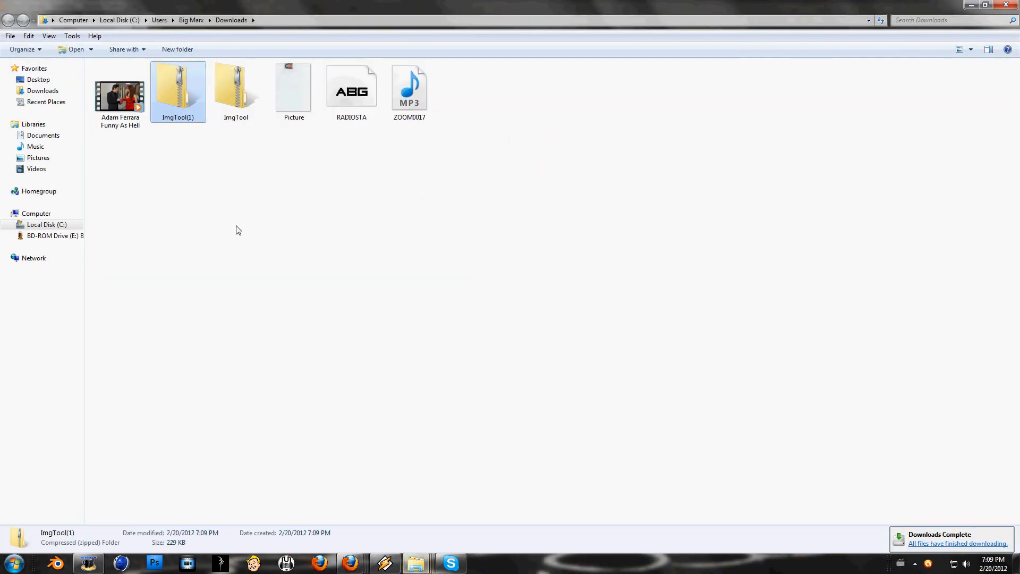
Copy IMGTool from ImgTool(1).zip into C:\Games\GTA San Andreas and launch it.
double_click(178, 87)
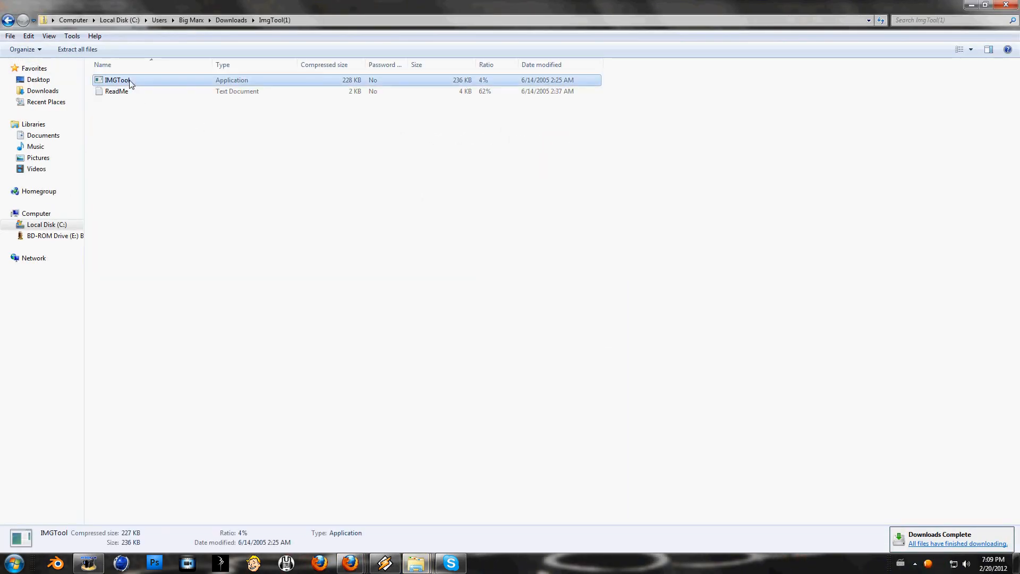
click(37, 214)
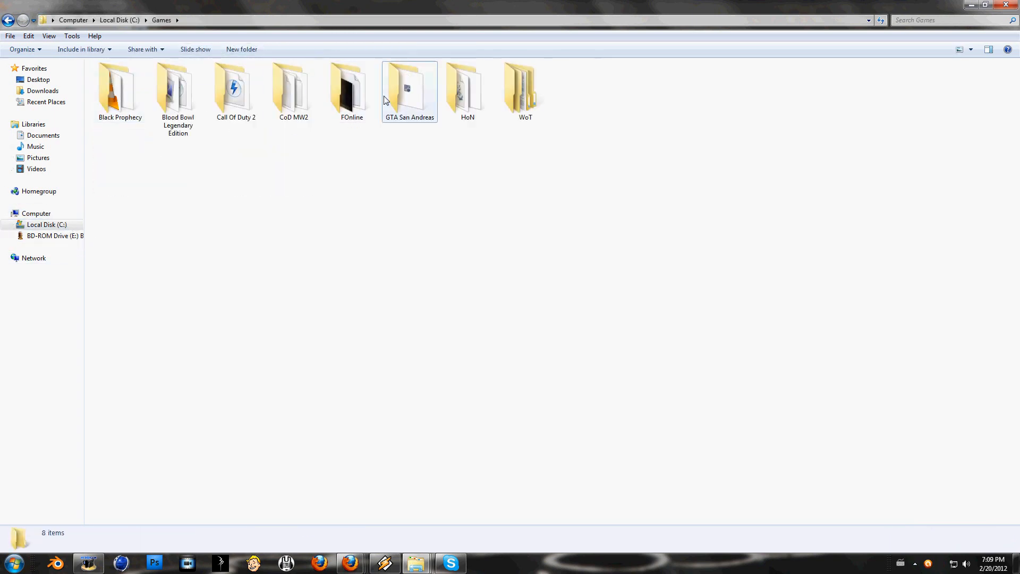
double_click(409, 88)
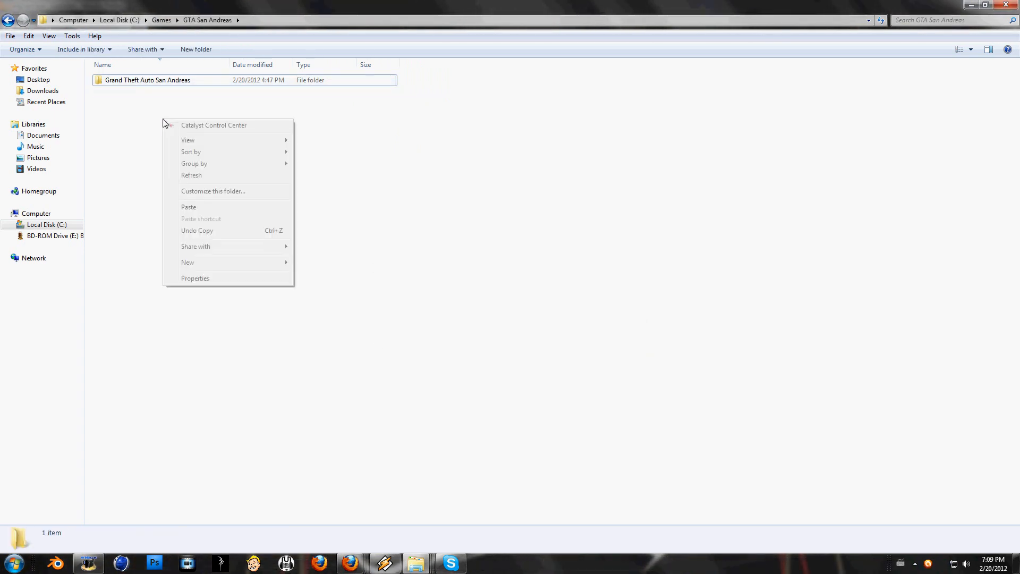
click(189, 206)
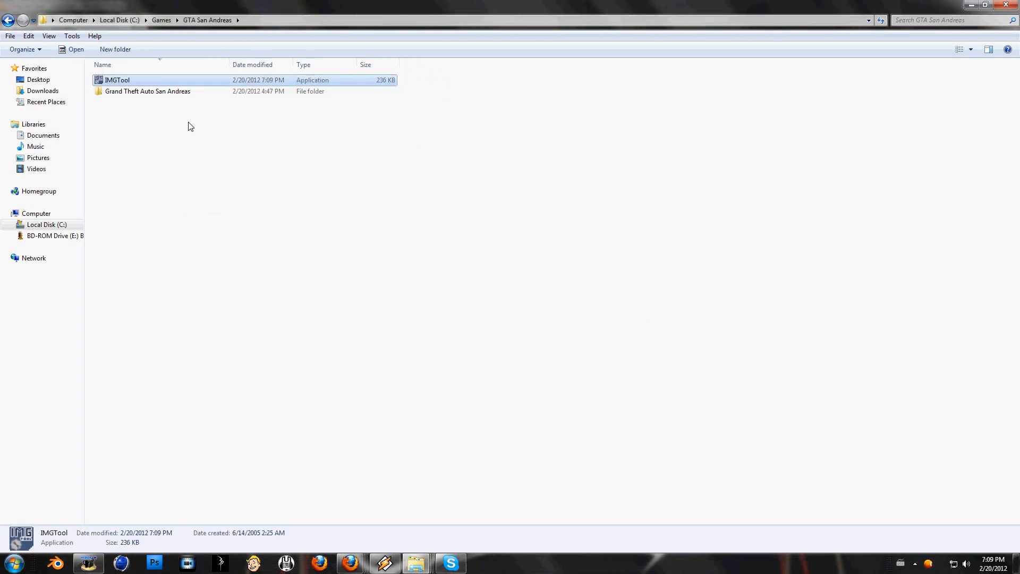
double_click(119, 80)
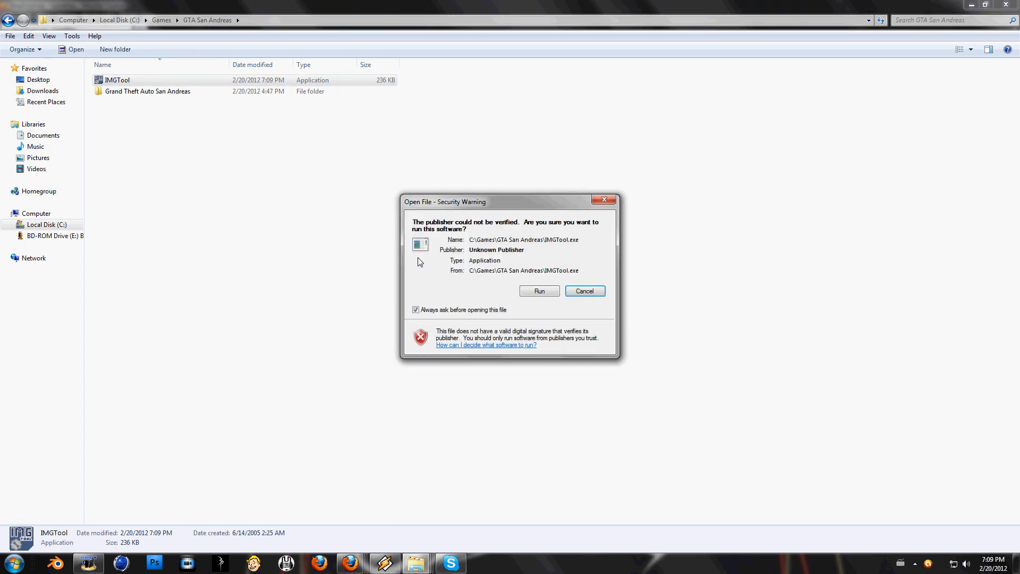
Allow the unverified IMGTool to run and move its window to the screen centre.
click(539, 291)
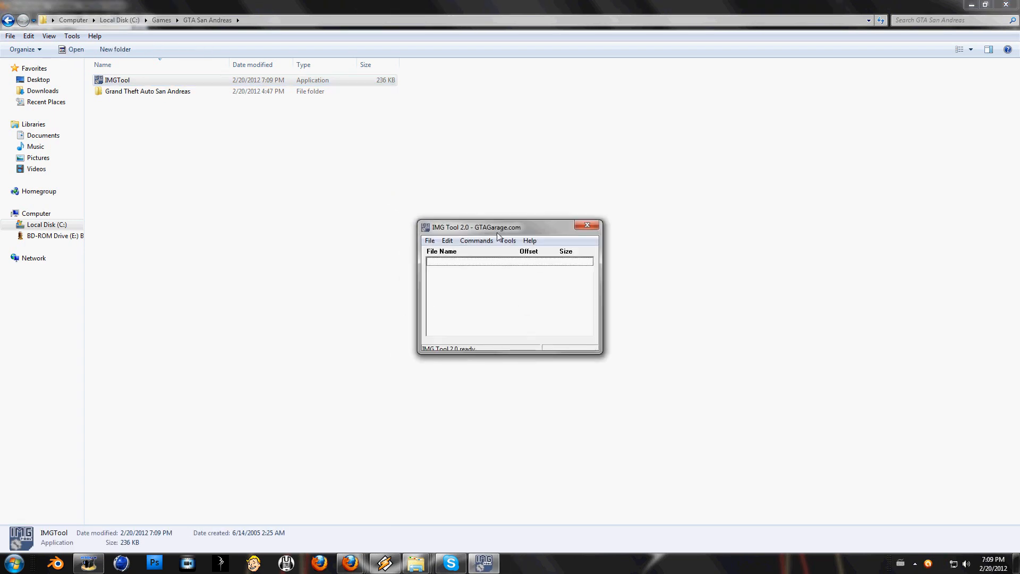
drag(497, 226, 522, 197)
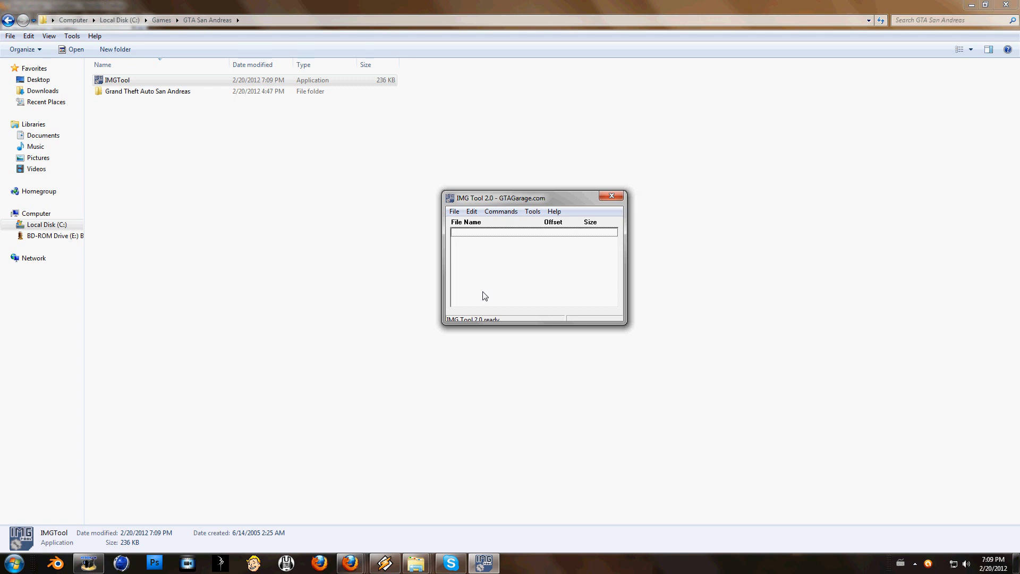
click(454, 211)
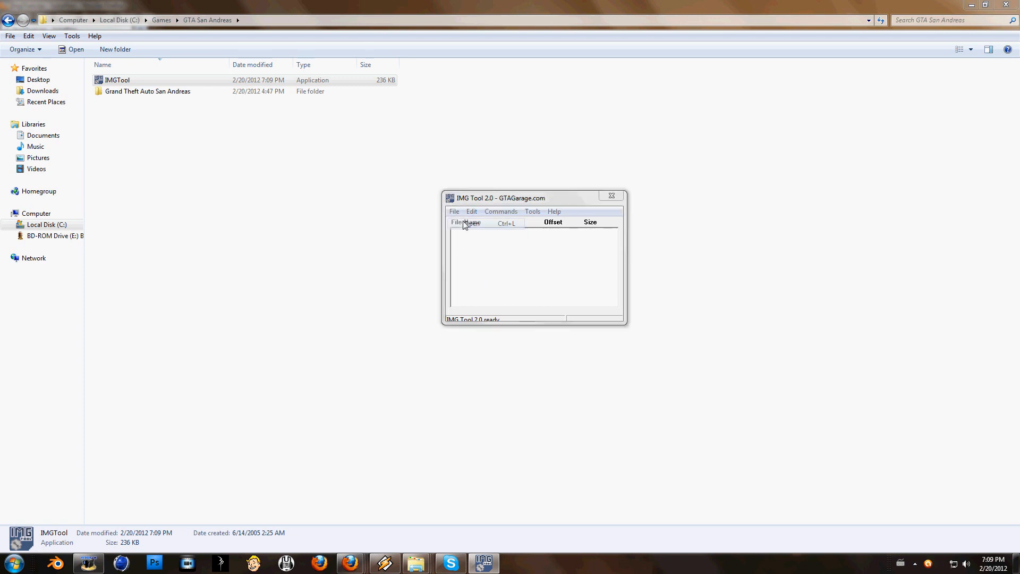
Open gta3.img from Grand Theft Auto San Andreas\models, then minimize IMG Tool.
click(466, 223)
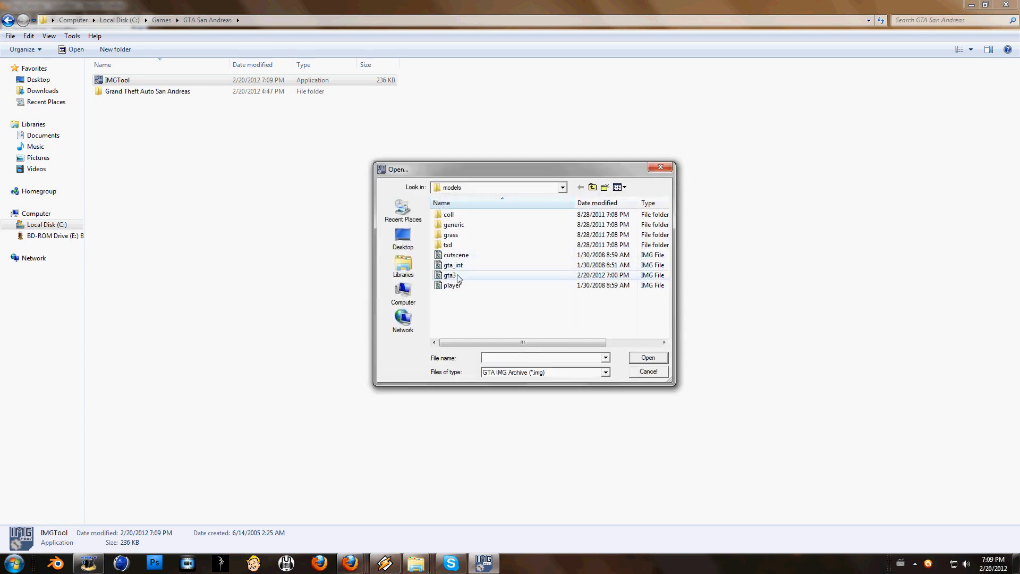
click(580, 187)
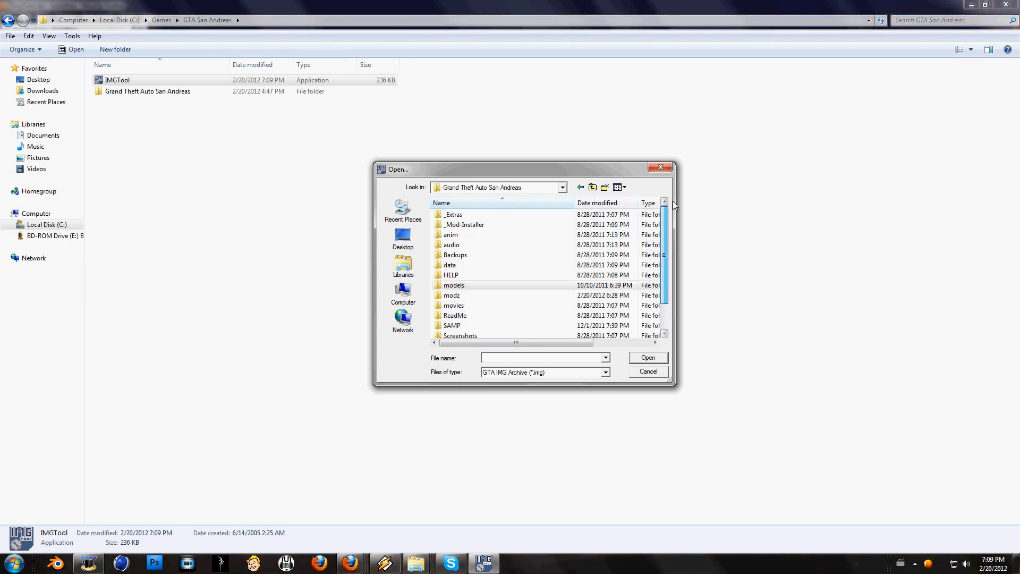
click(454, 284)
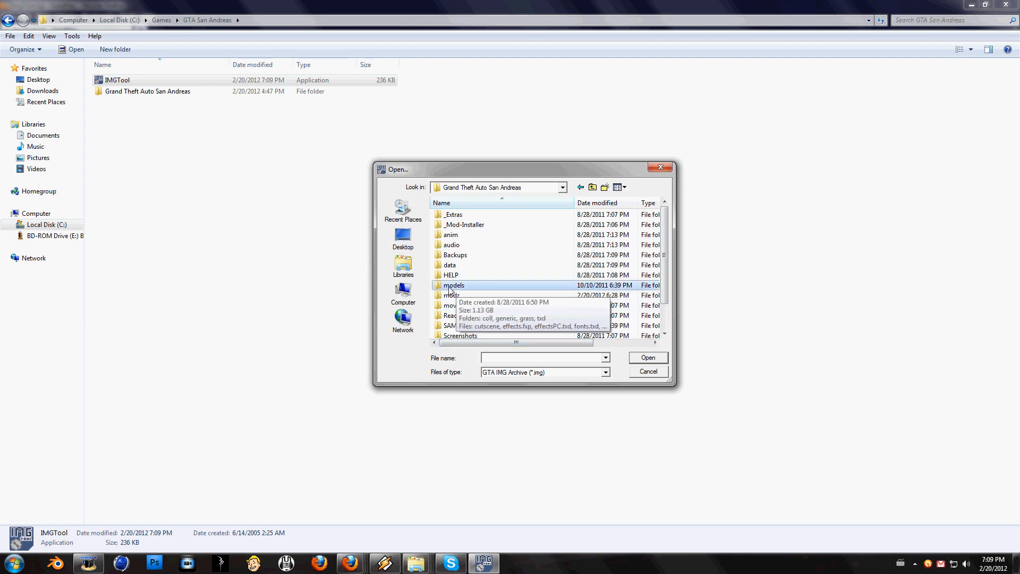
mouse_move(465, 290)
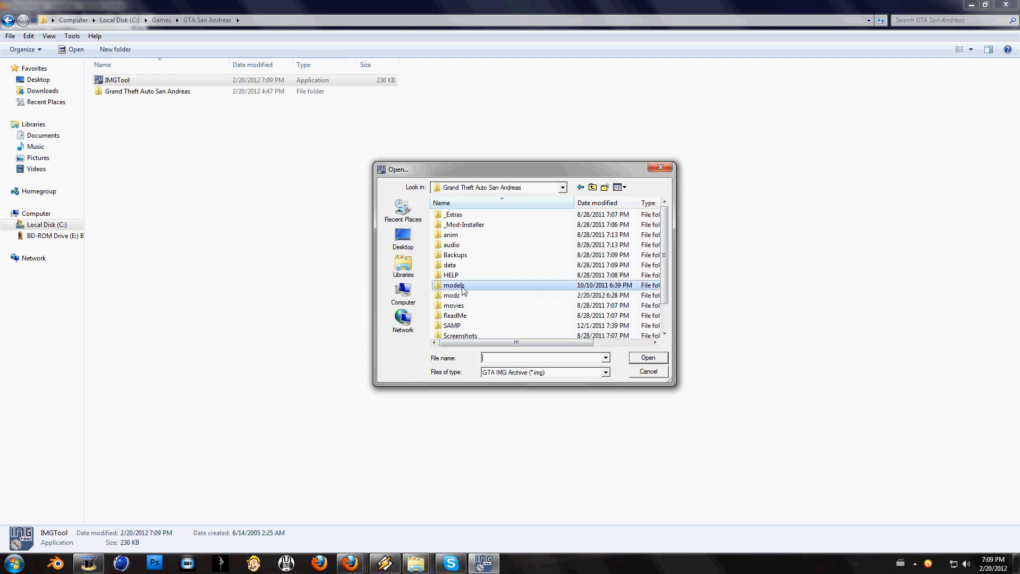
double_click(453, 285)
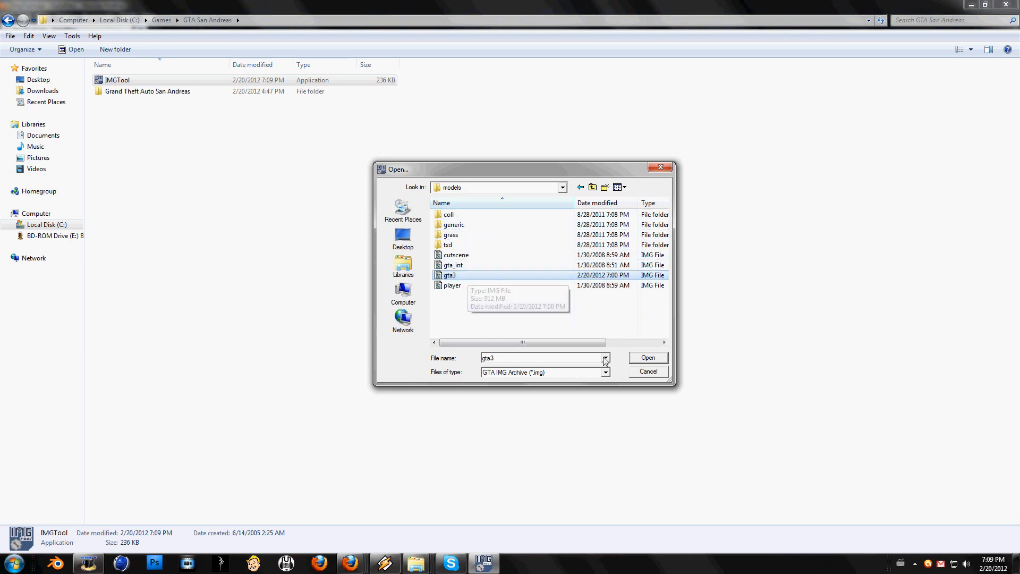
click(648, 357)
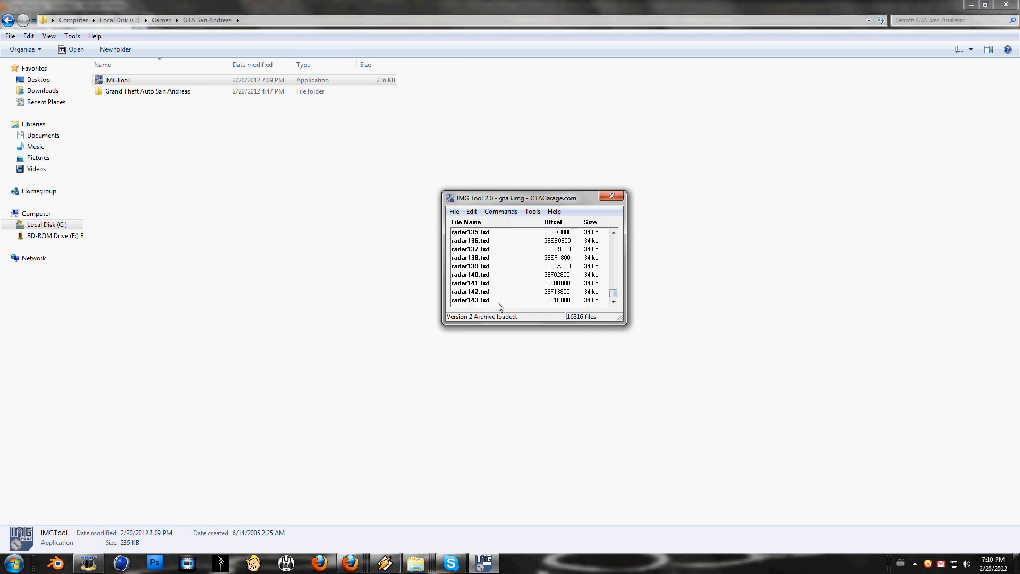
drag(514, 198, 501, 191)
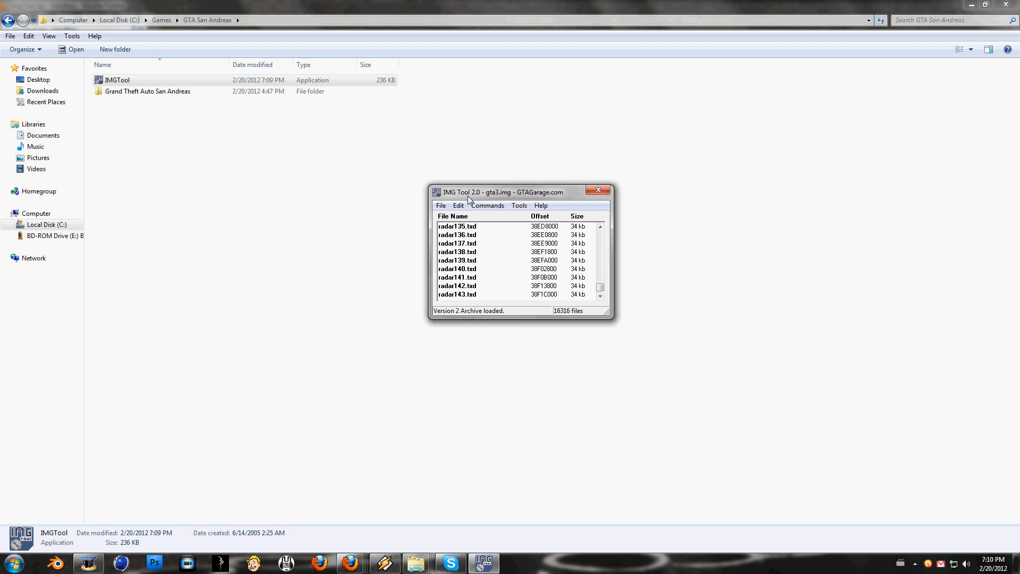
click(599, 190)
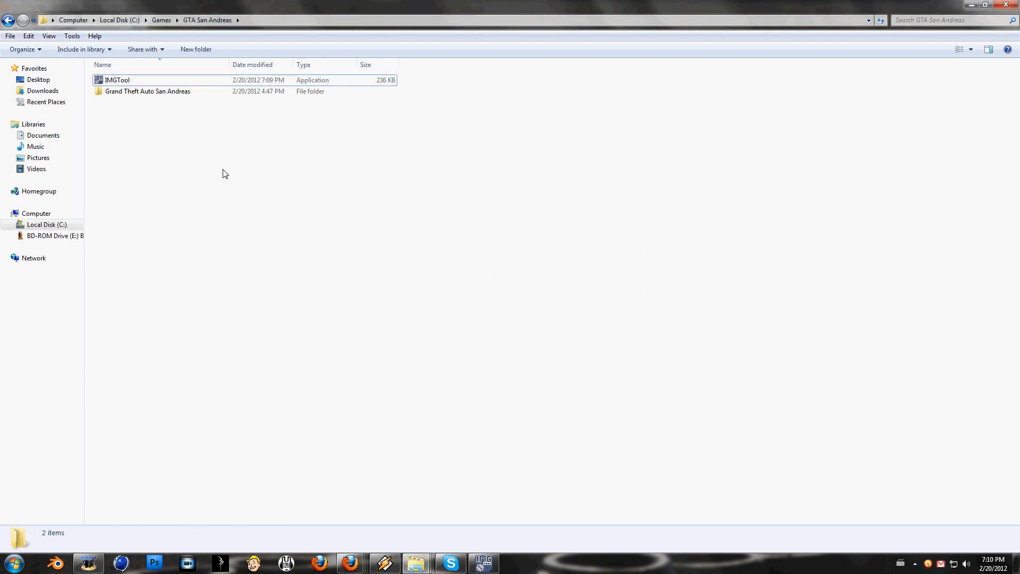
Browse to the modz folder and check the ballas1.dff and ballas1.txd details.
double_click(148, 91)
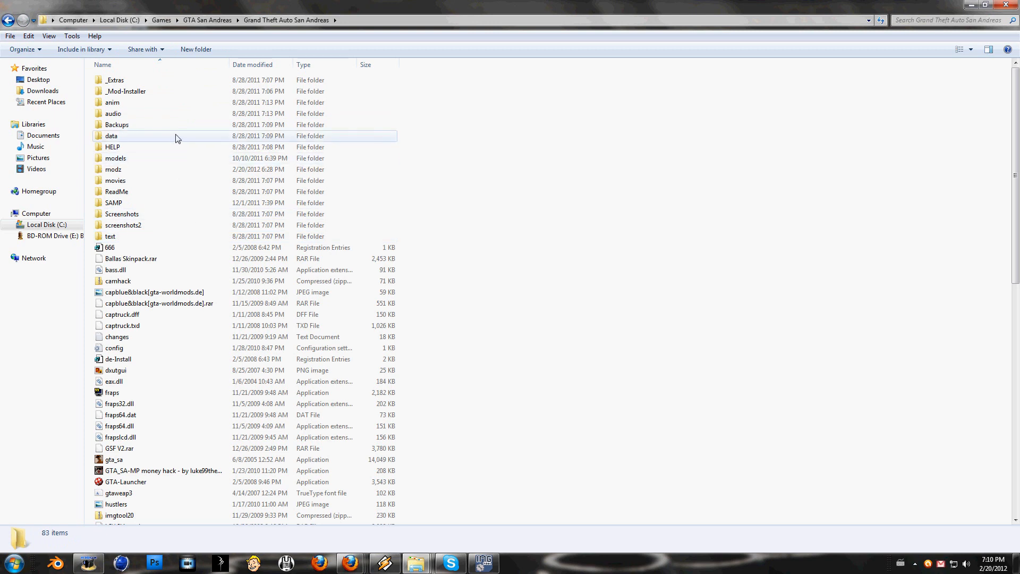
double_click(112, 169)
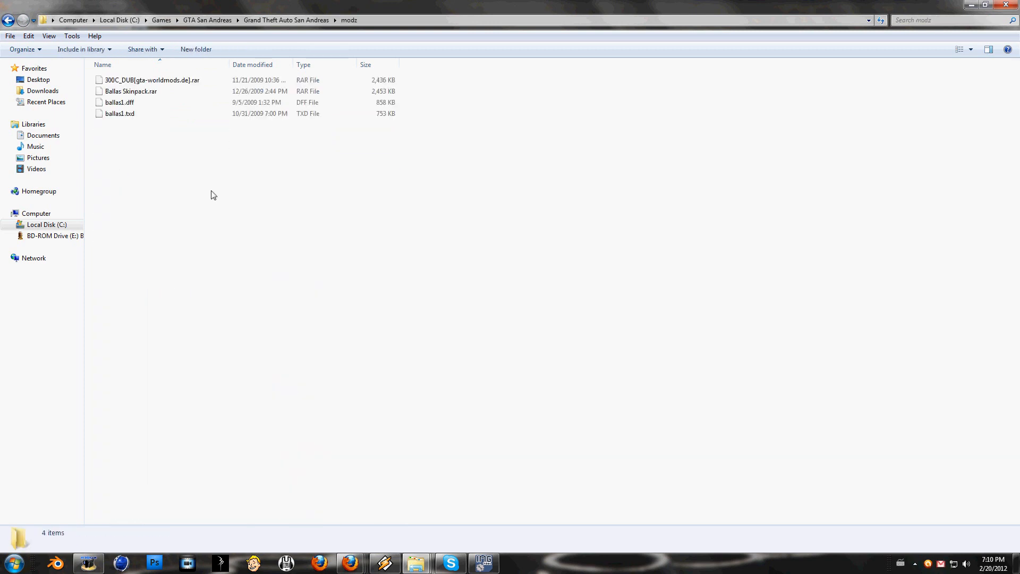
click(119, 102)
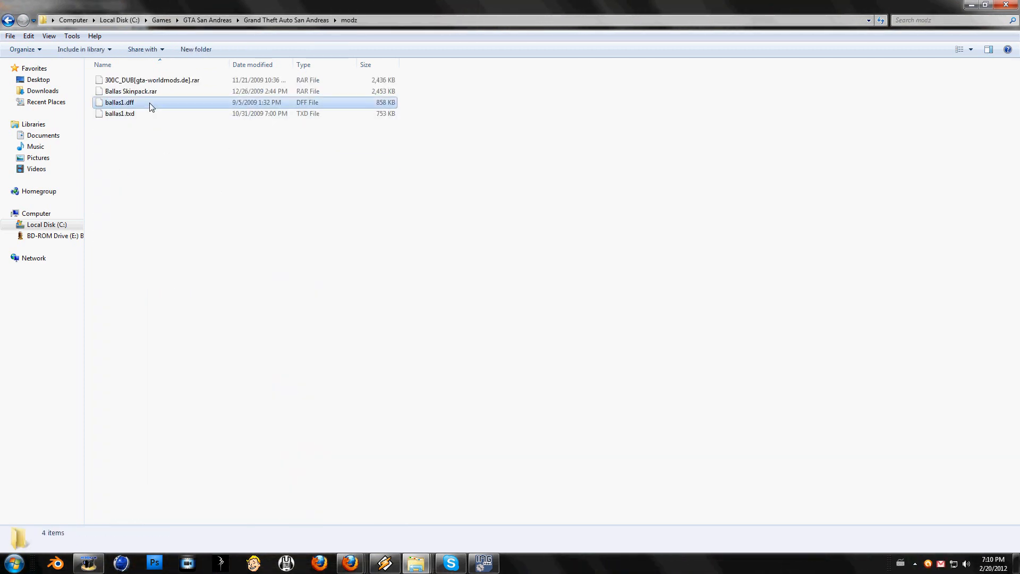
click(121, 114)
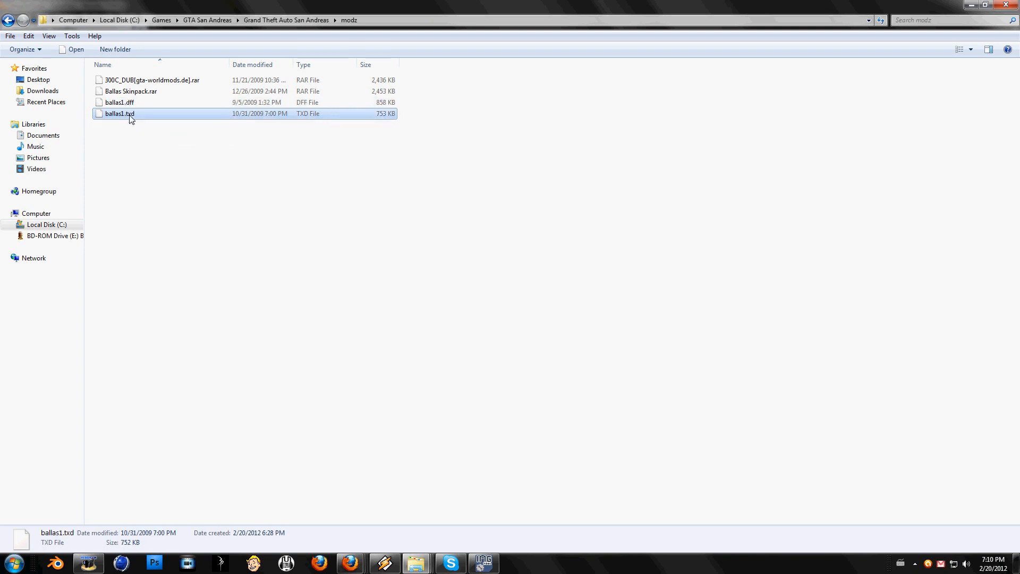
mouse_move(140, 104)
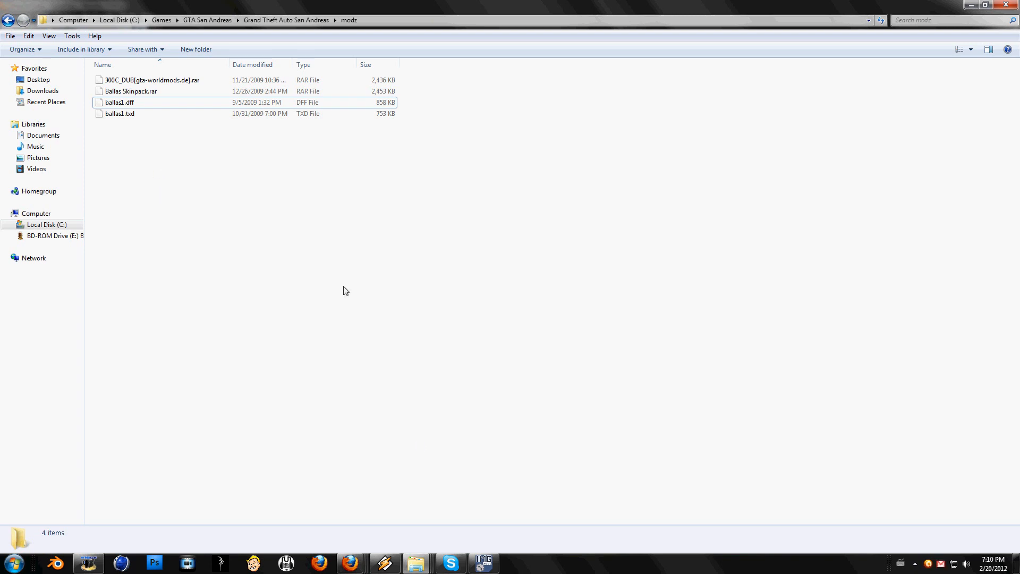
Recheck ballas1.dff and restore the gta3.img window from the taskbar.
click(485, 563)
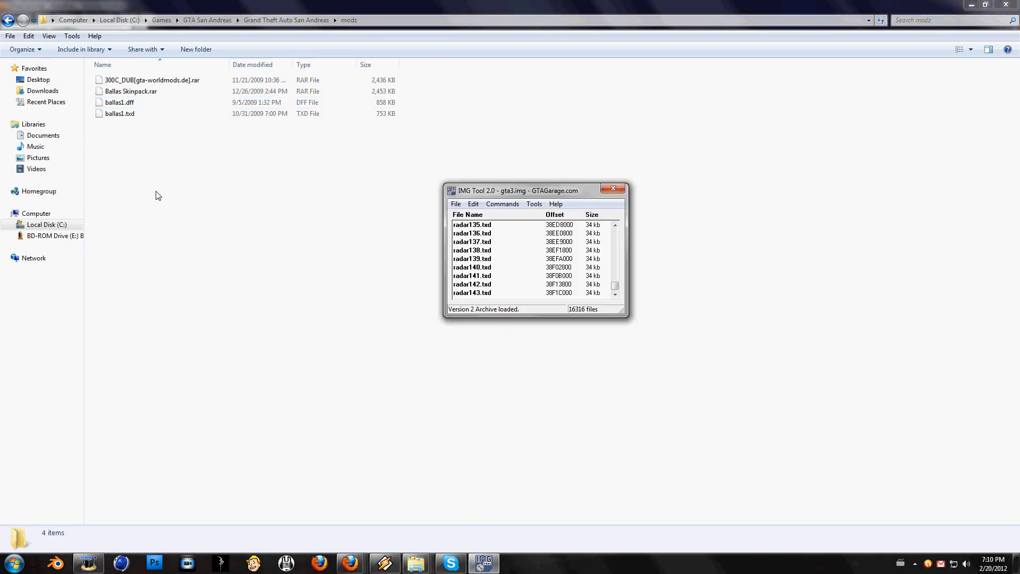
click(118, 102)
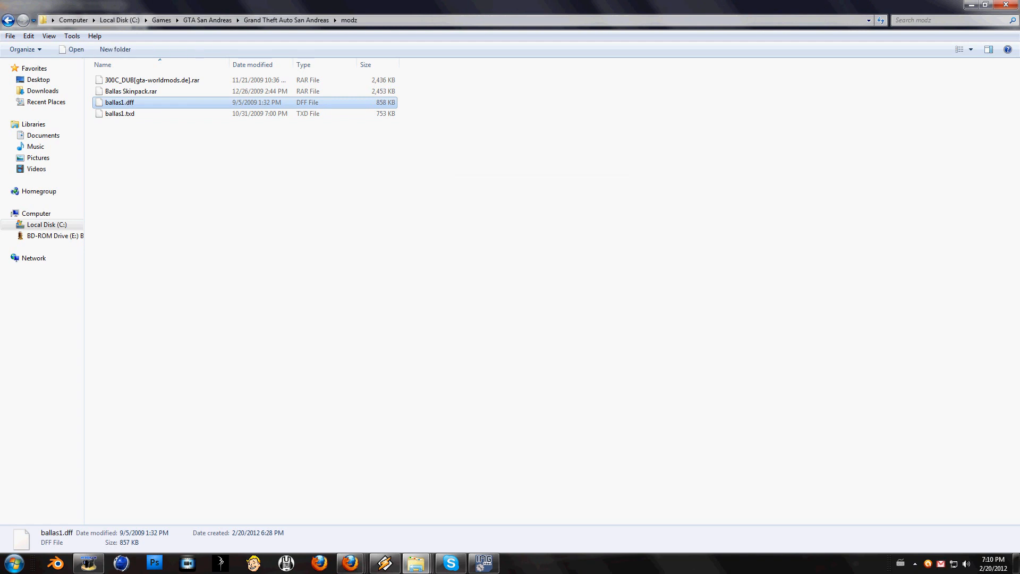
click(485, 565)
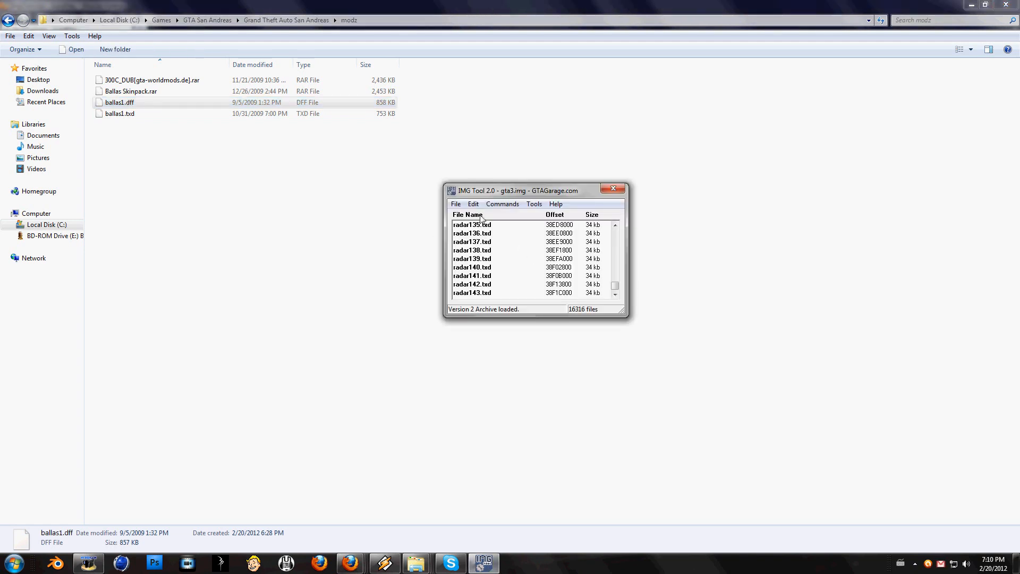
Search gta3.img for 'ballas1.d' using Edit > Find.
click(473, 204)
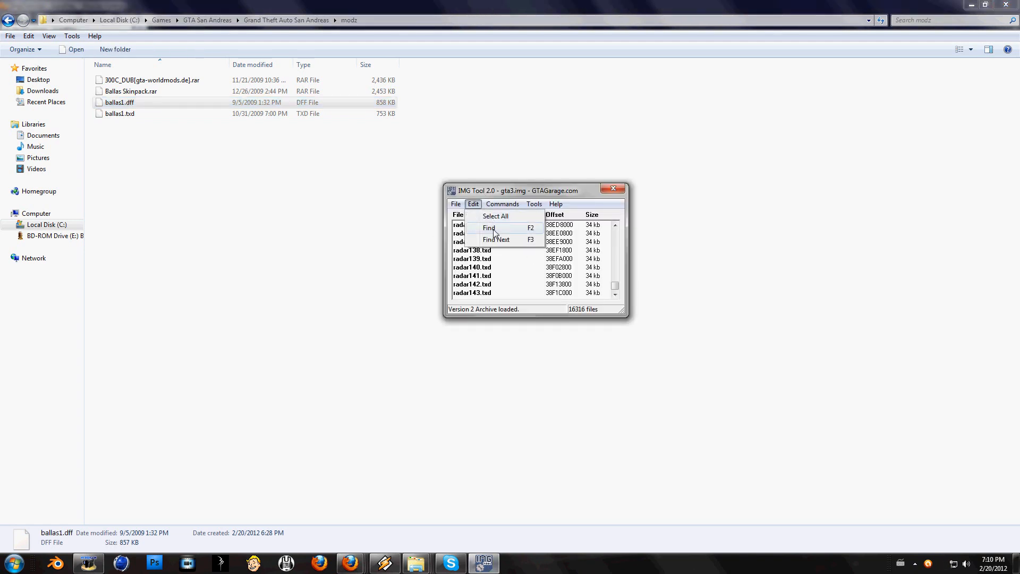
click(488, 227)
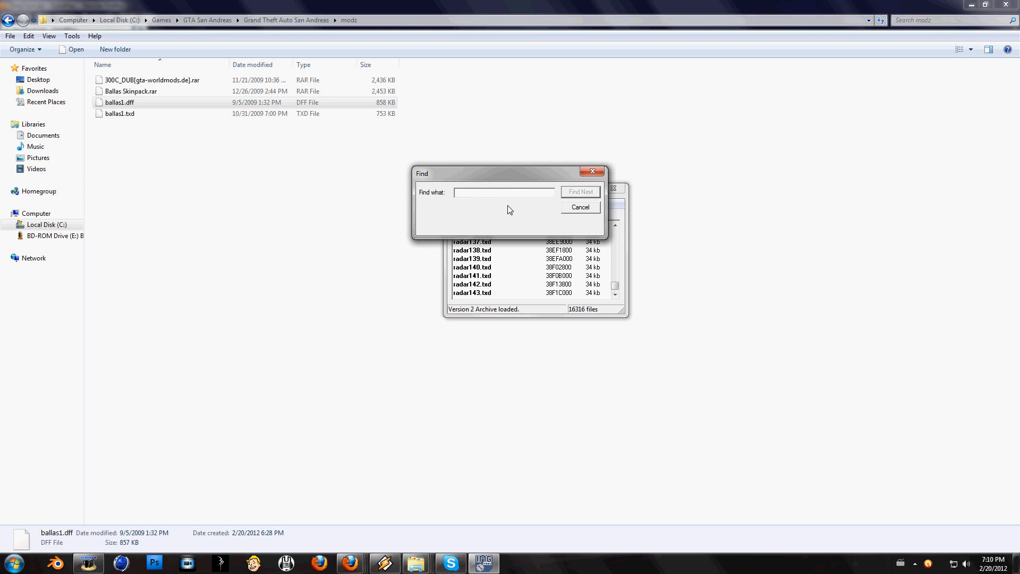
text(ballas1.d)
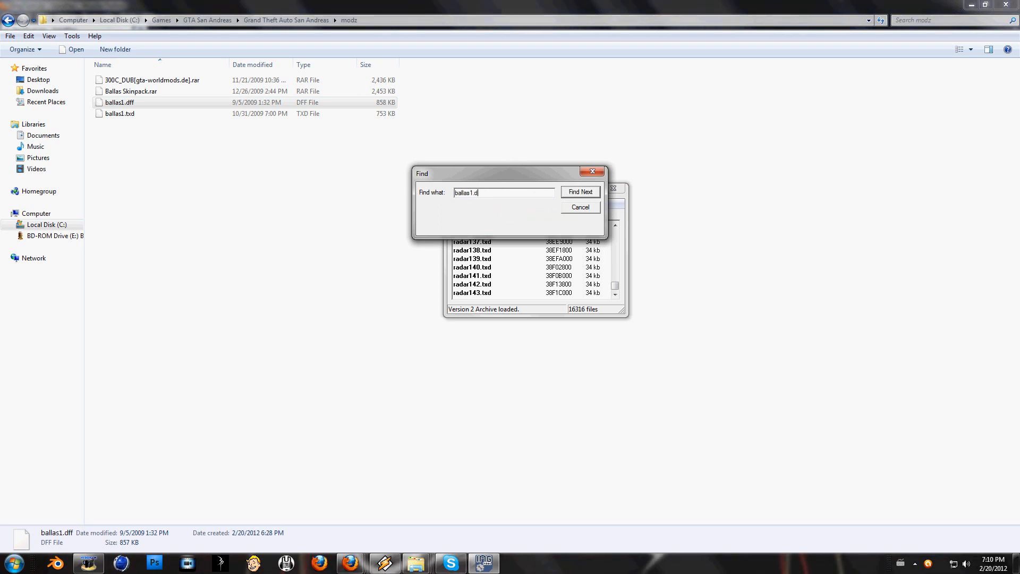
click(580, 192)
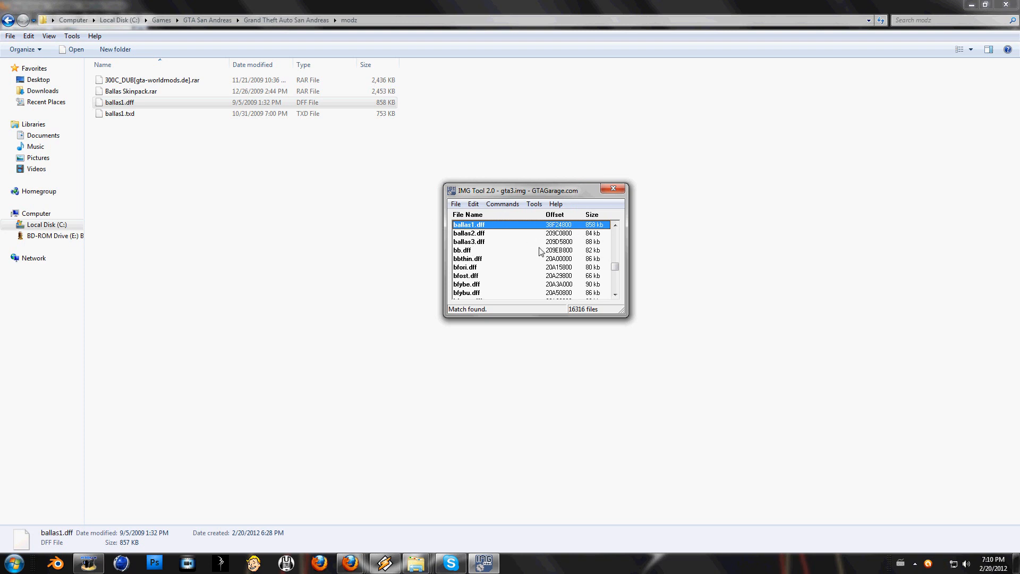
mouse_move(508, 250)
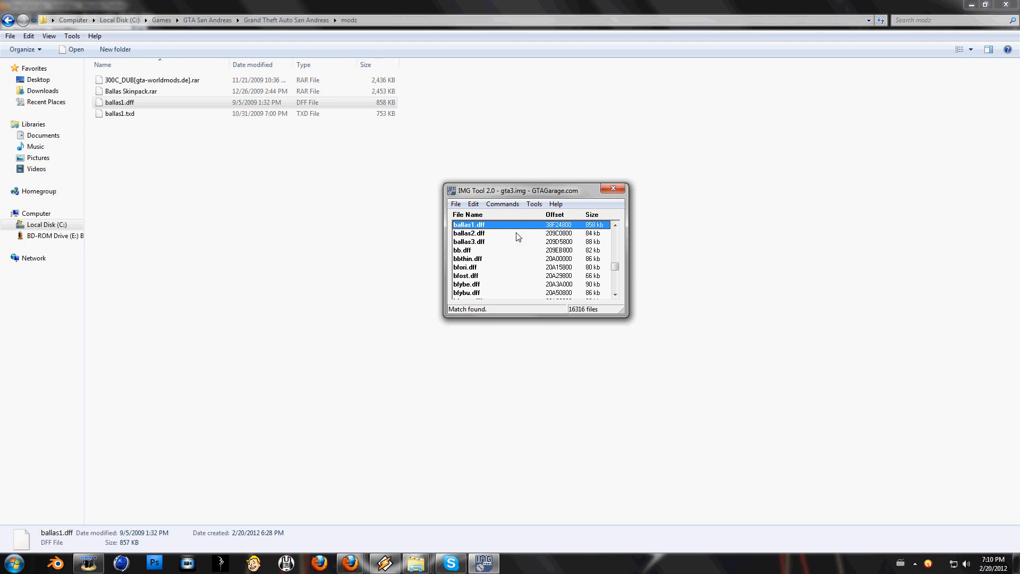
Replace the found entry with modz\ballas1.dff via Commands > Replace.
click(502, 203)
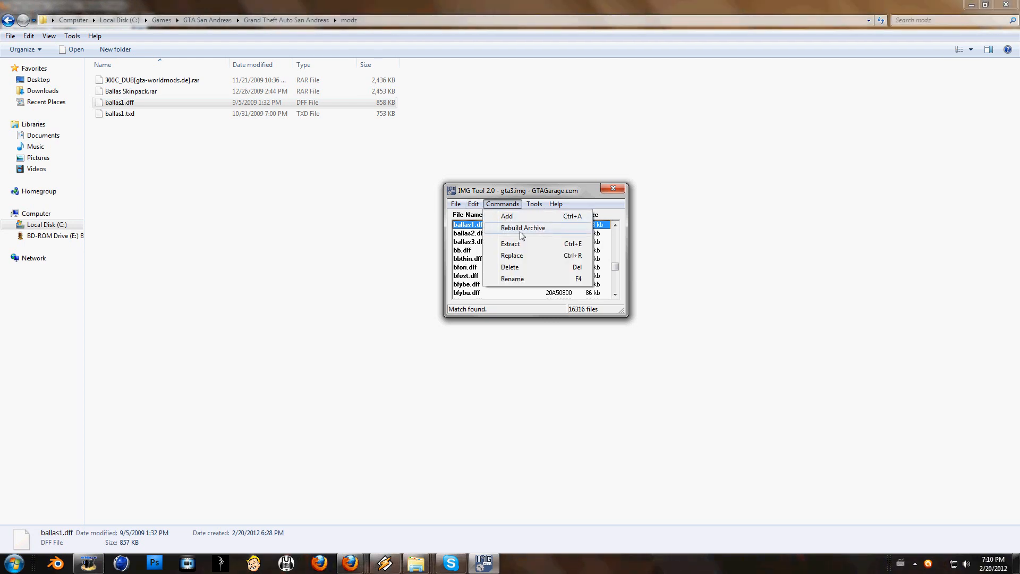
click(512, 255)
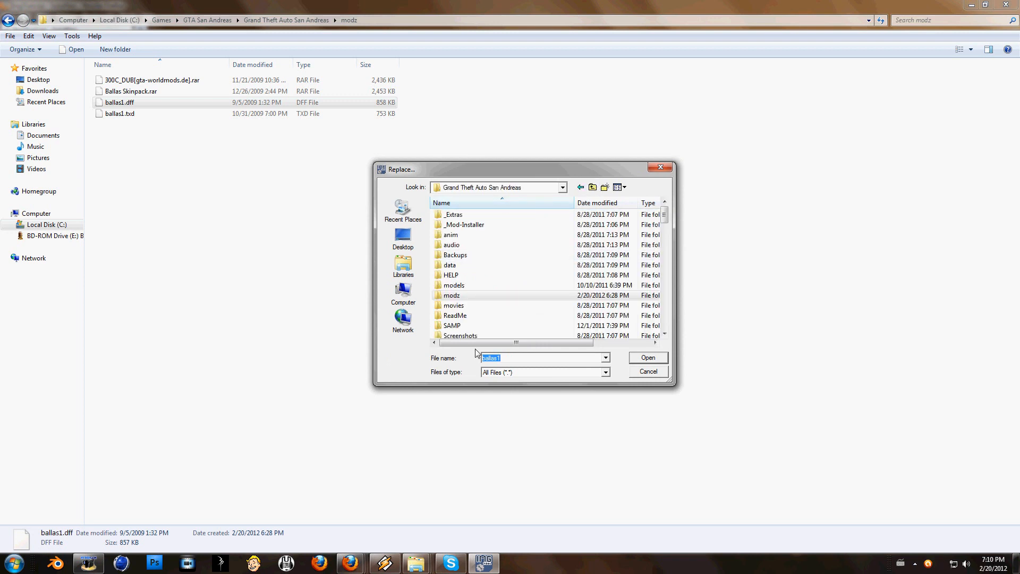
double_click(451, 294)
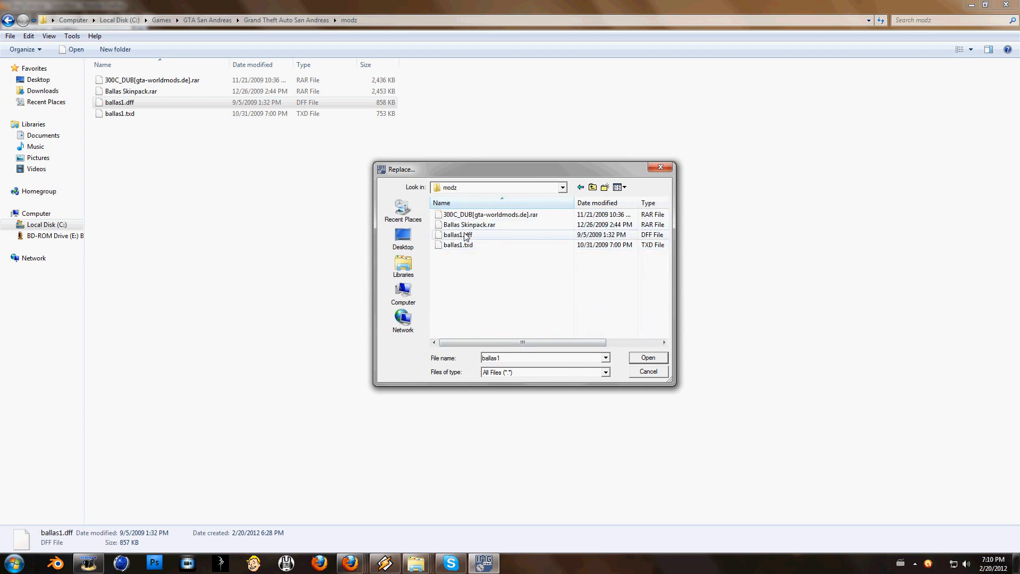
click(456, 234)
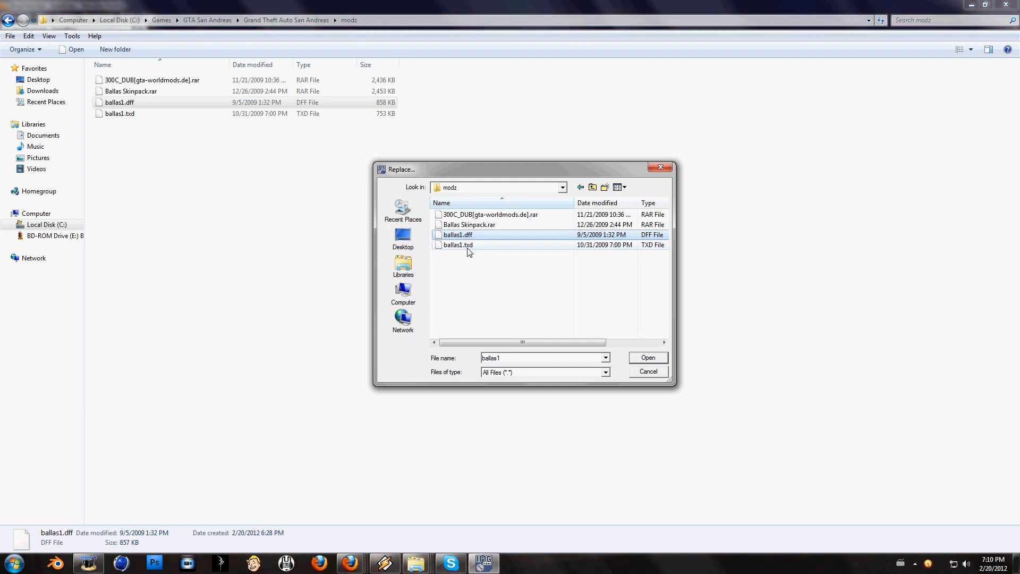
mouse_move(477, 245)
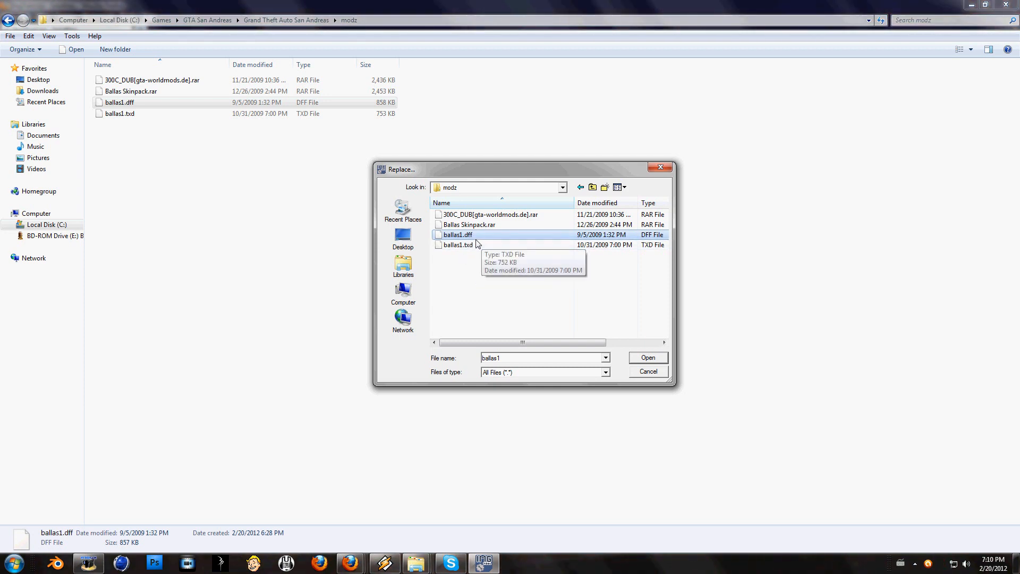
mouse_move(478, 241)
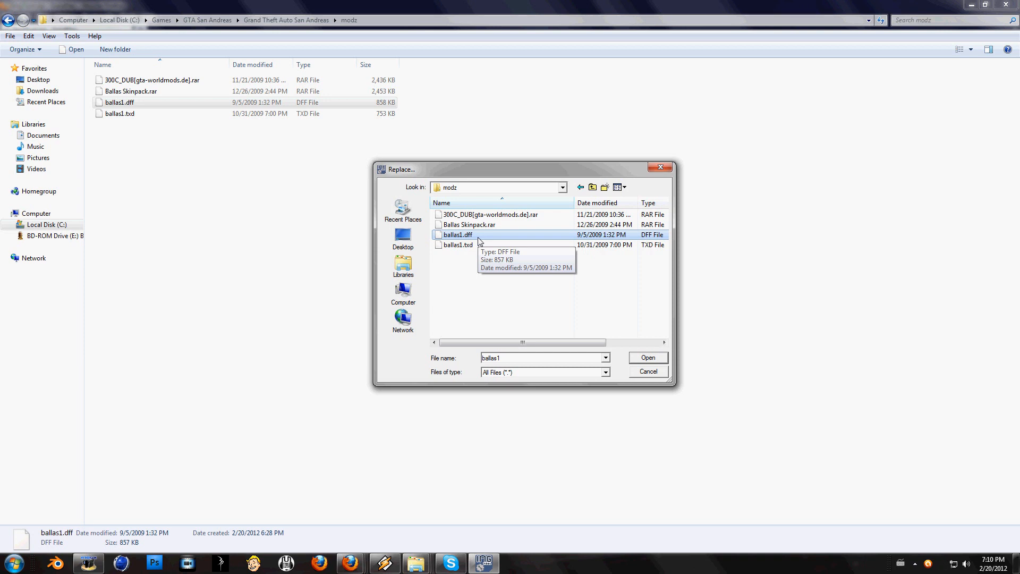
mouse_move(512, 245)
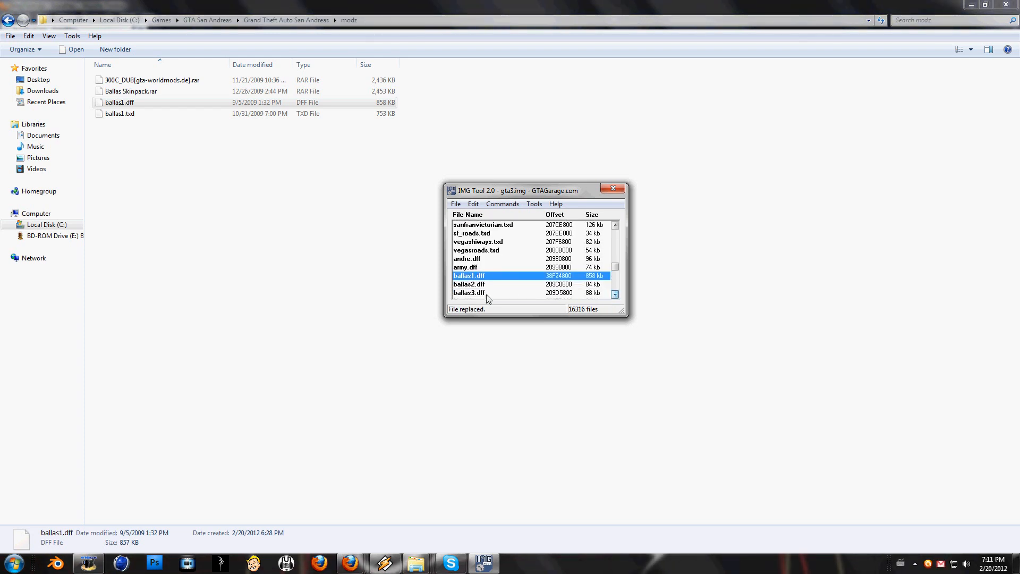
mouse_move(544, 279)
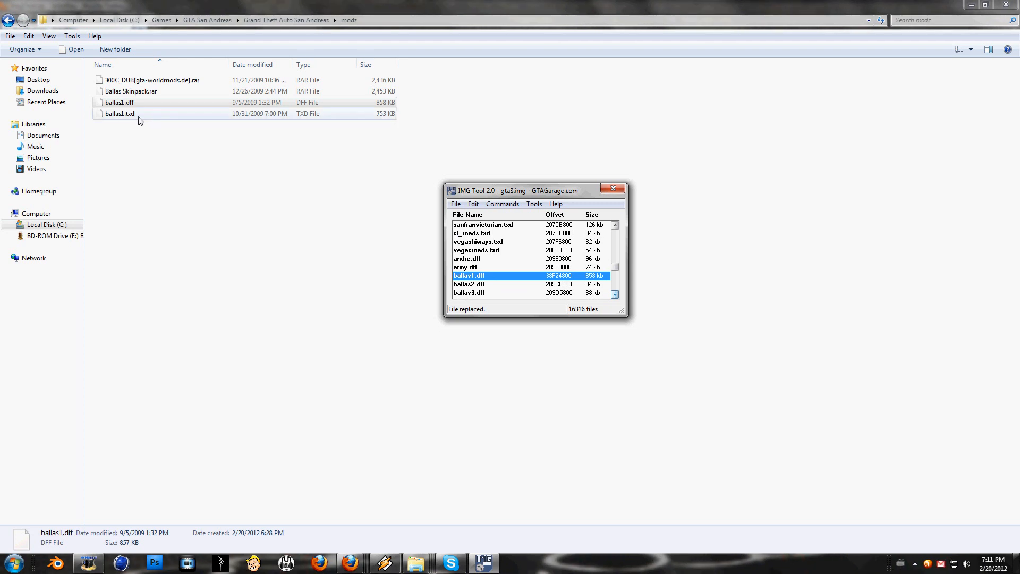
Find the ballas1.txd entry in gta3.img with Edit > Find.
click(473, 204)
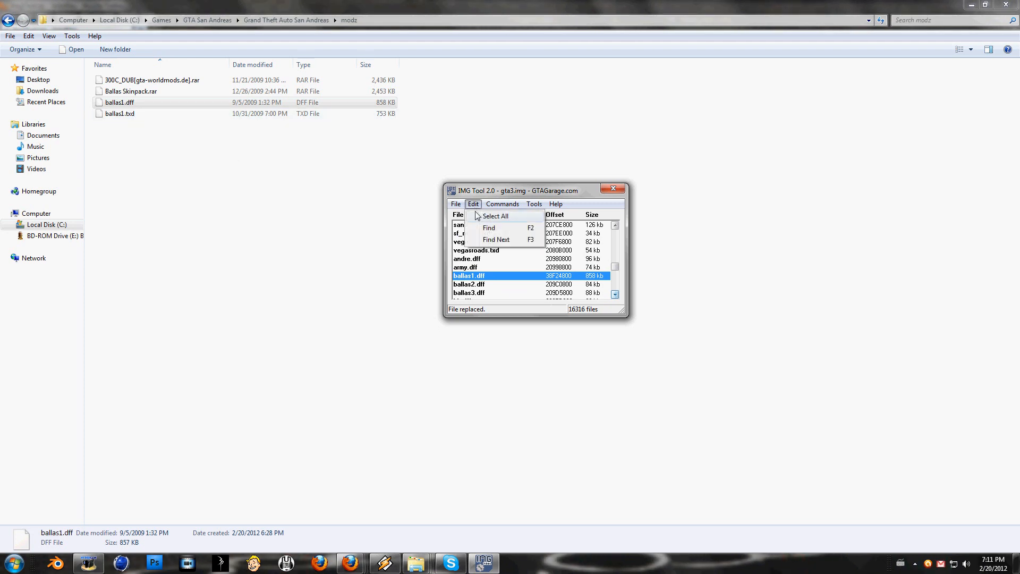
click(488, 228)
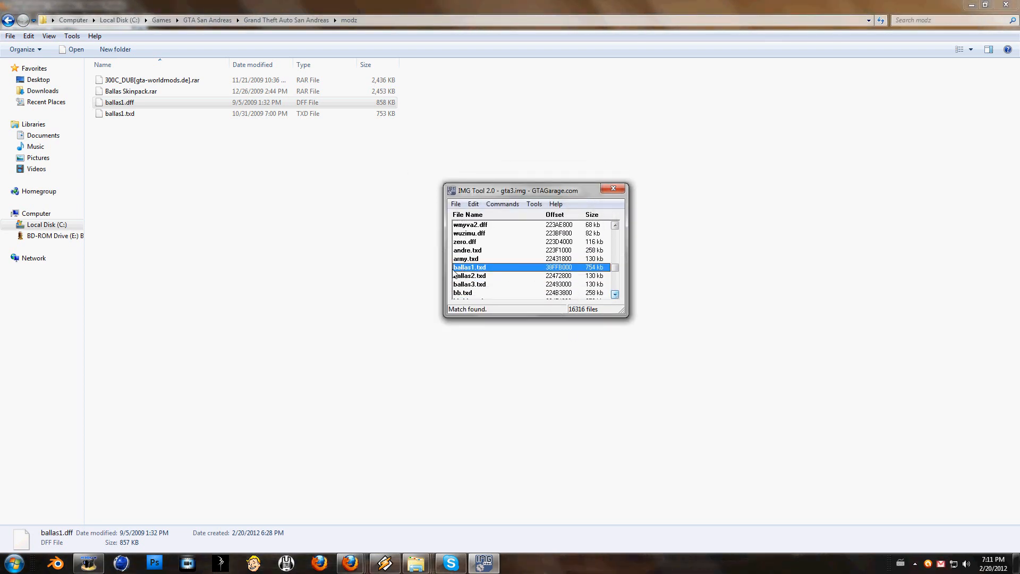
mouse_move(121, 147)
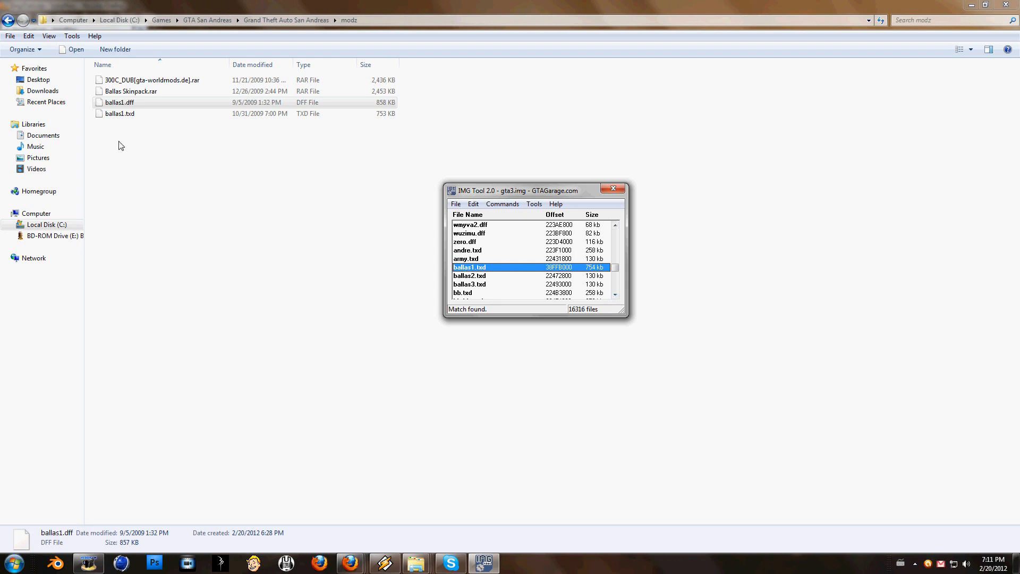
click(503, 204)
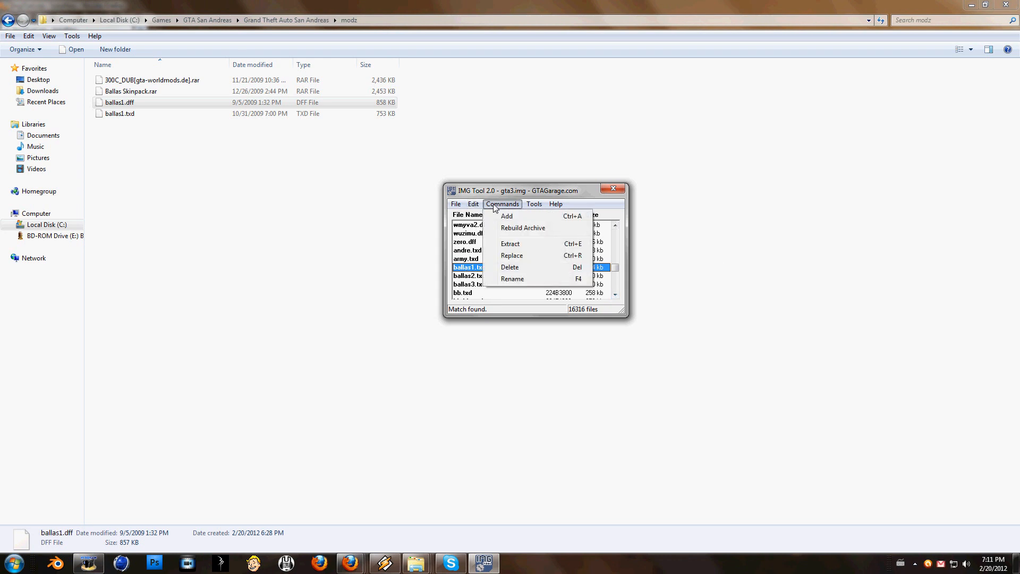
Replace ballas1.txd with the modz copy and close IMG Tool.
click(512, 255)
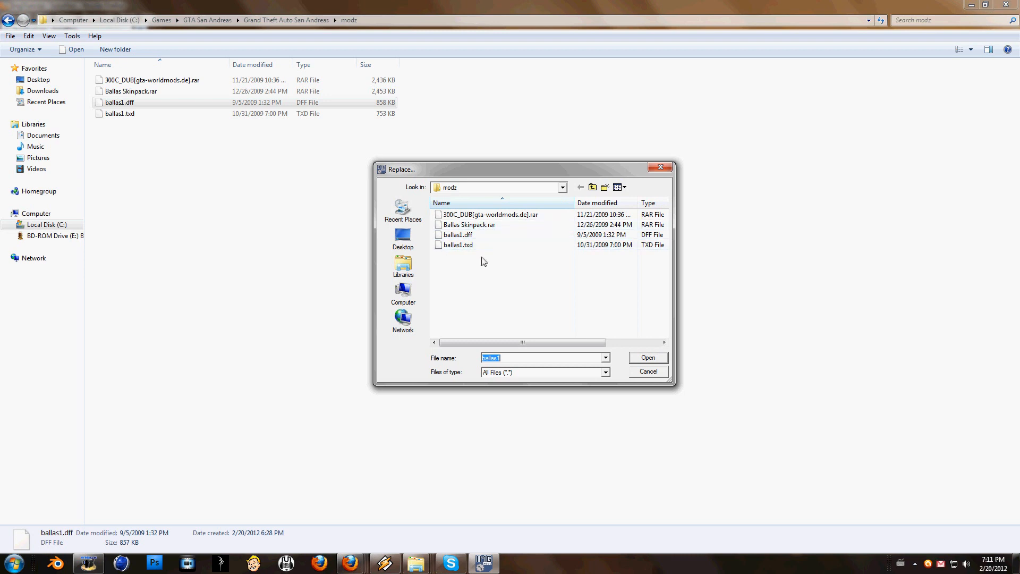
click(458, 245)
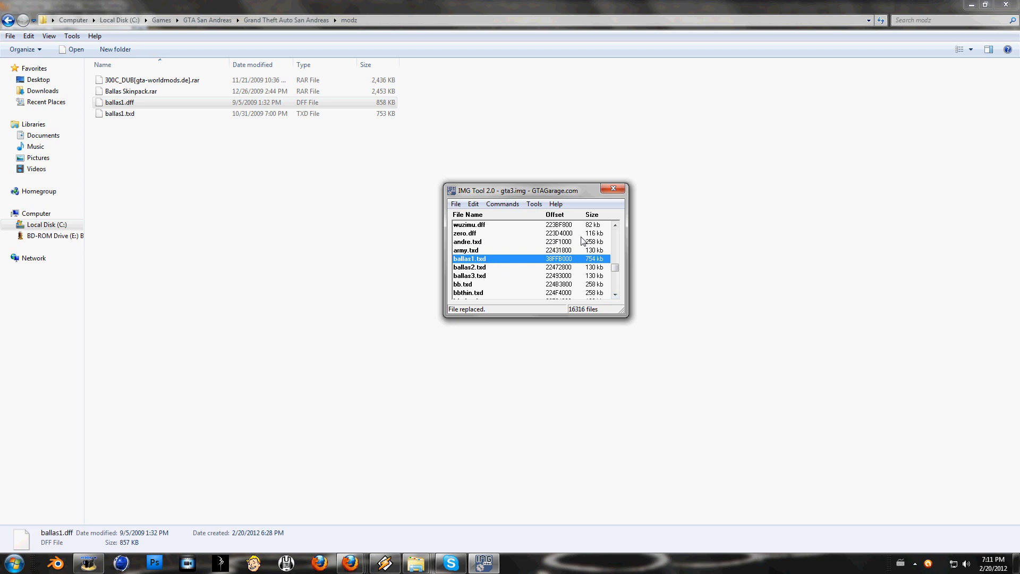
click(613, 188)
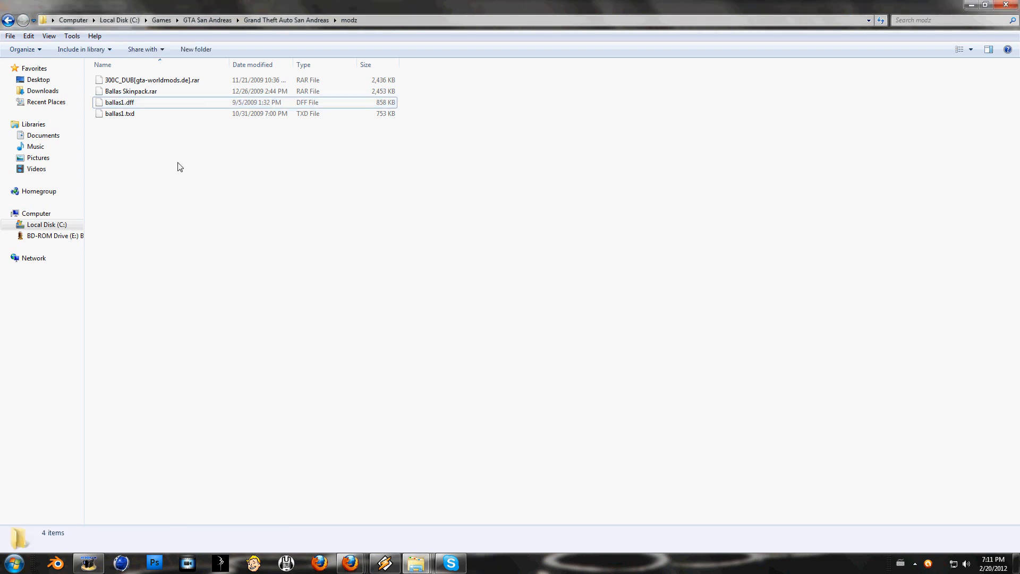
Go up to the Grand Theft Auto San Andreas folder and scroll down to gta_sa.
click(287, 19)
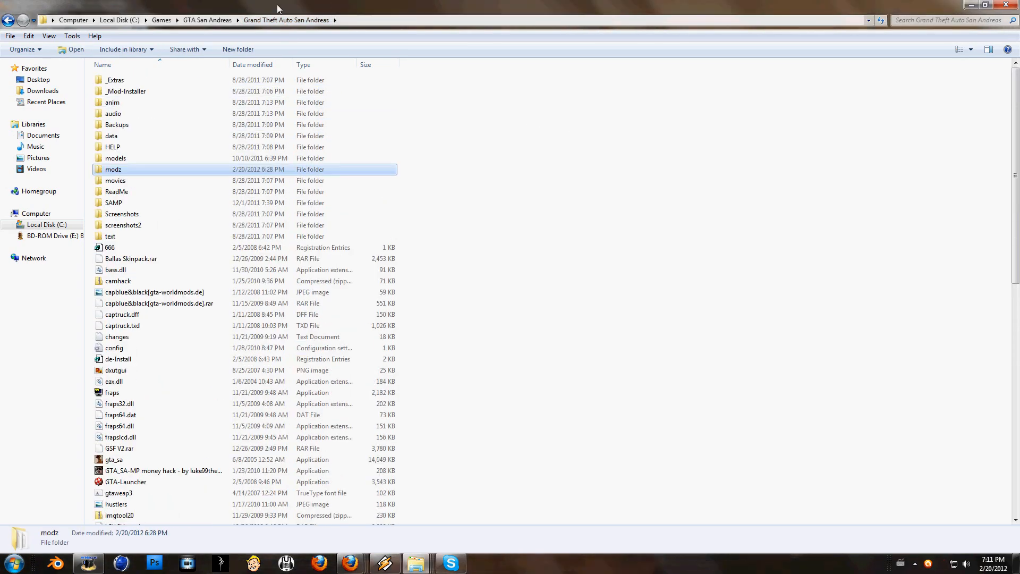
scroll(down, 3)
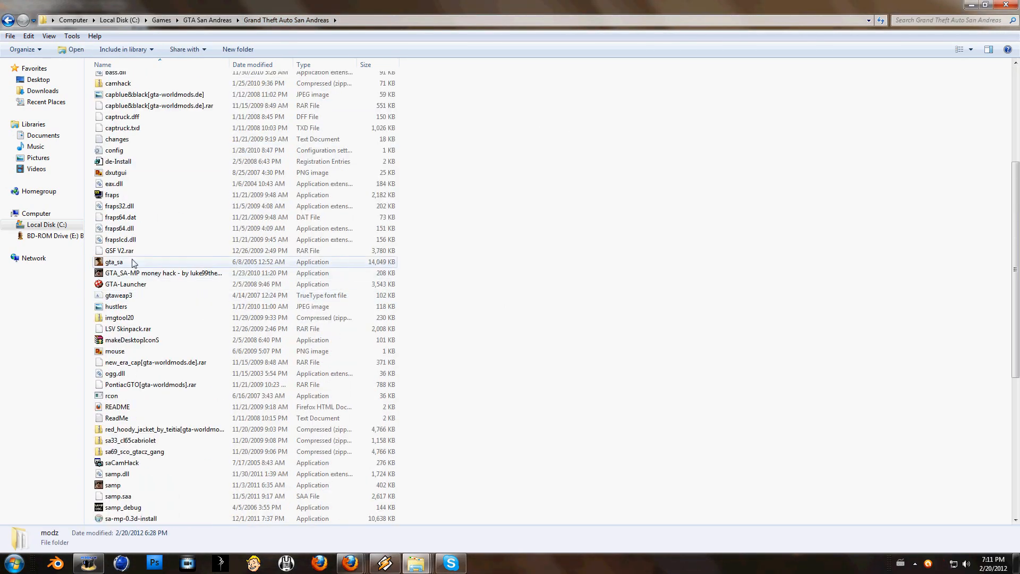